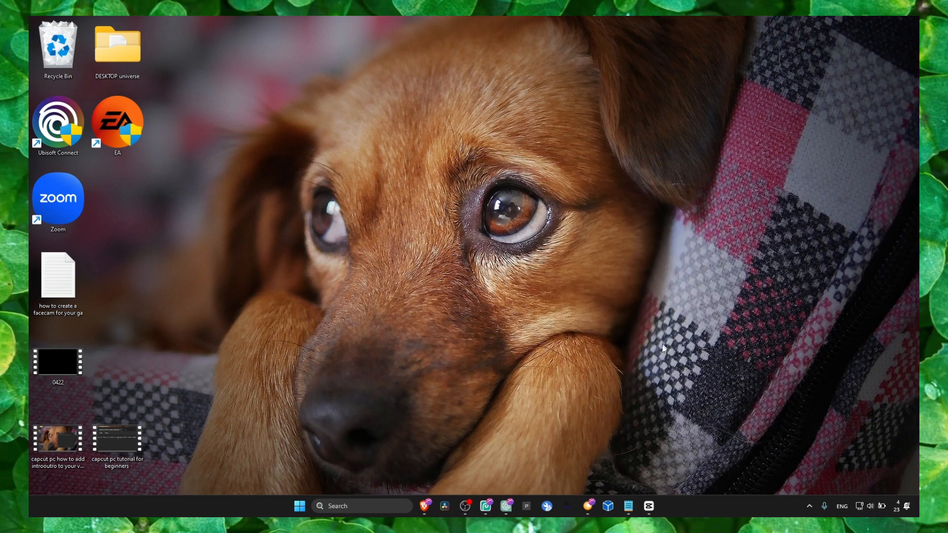
{"action": "mouse_move", "coordinate": [641, 379]}
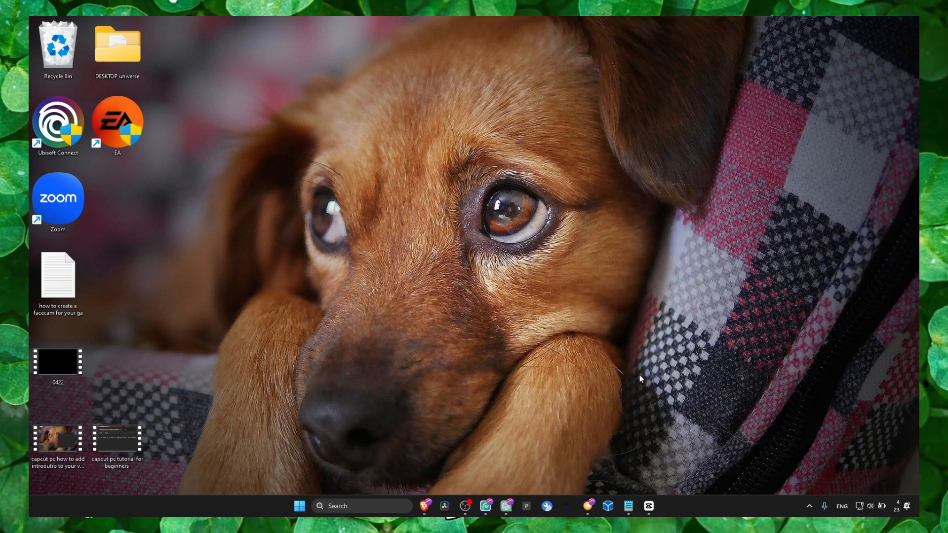
{"action": "mouse_move", "coordinate": [638, 401]}
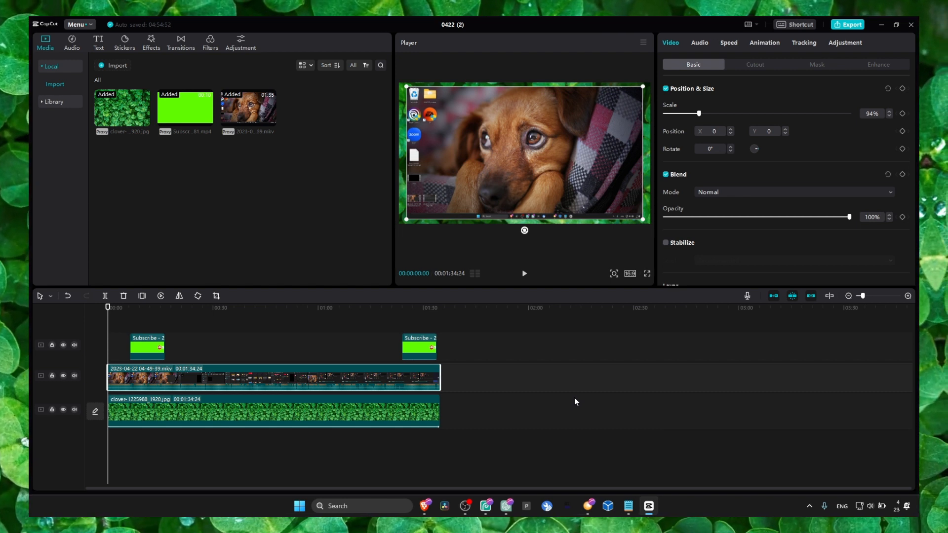
{"action": "mouse_move", "coordinate": [290, 237]}
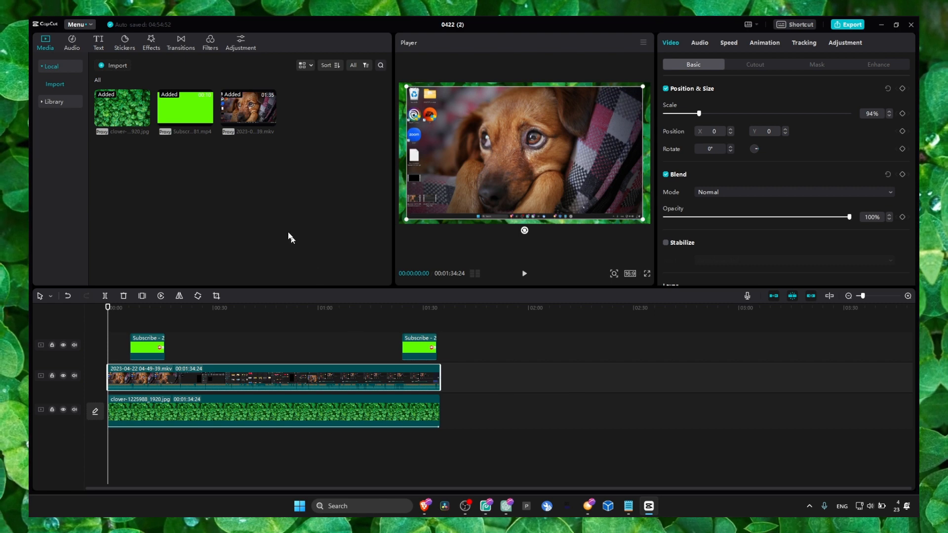
{"action": "mouse_move", "coordinate": [861, 41]}
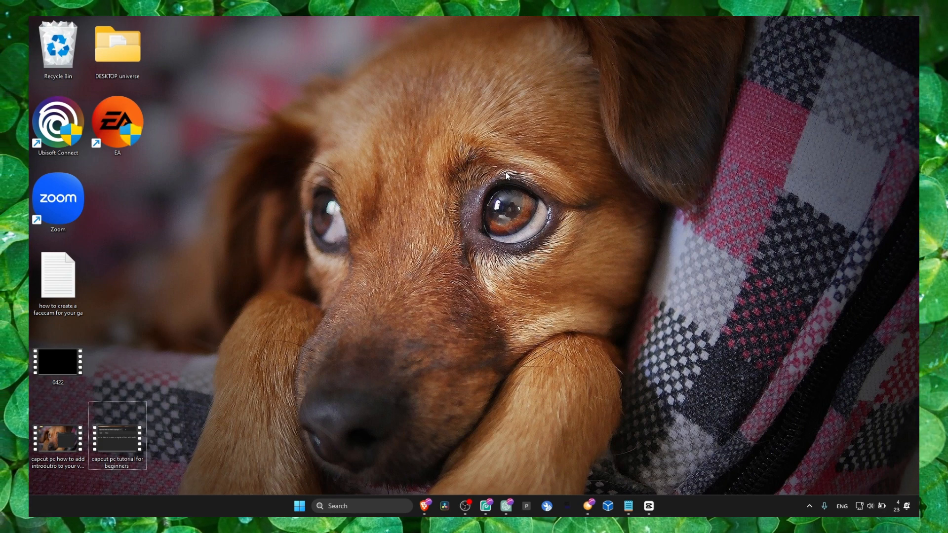
- Search 'per' for Performance Options and show the virtual memory and processor scheduling settings
{"action": "type", "text": "per"}
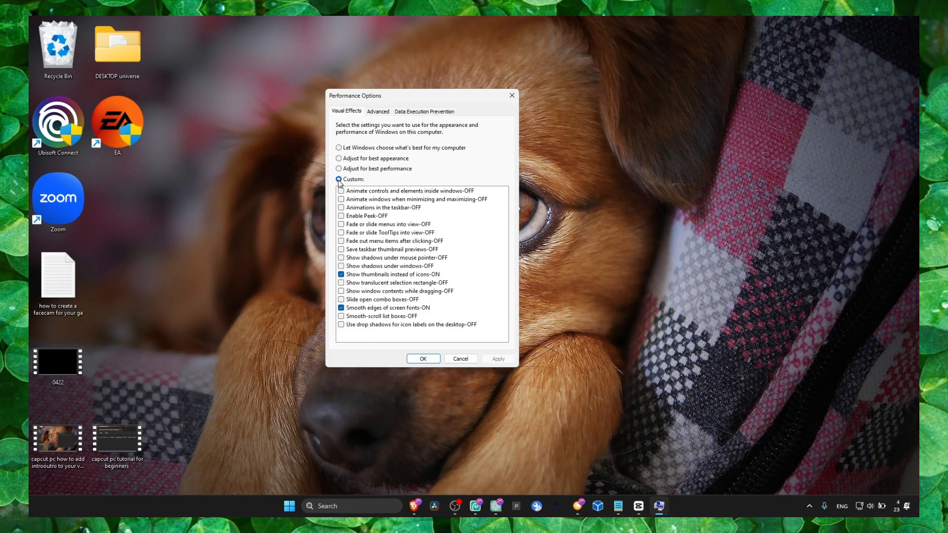
{"action": "mouse_move", "coordinate": [341, 283]}
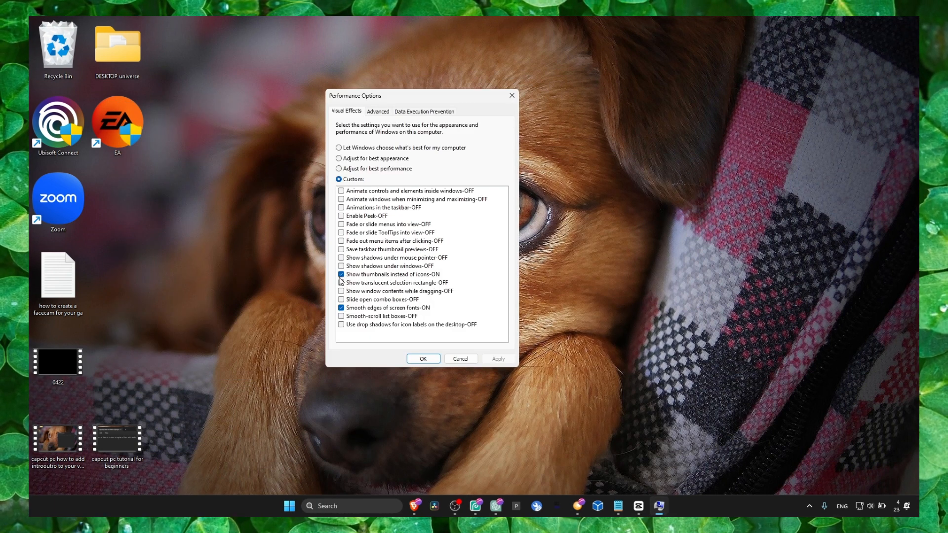
{"action": "mouse_move", "coordinate": [406, 173]}
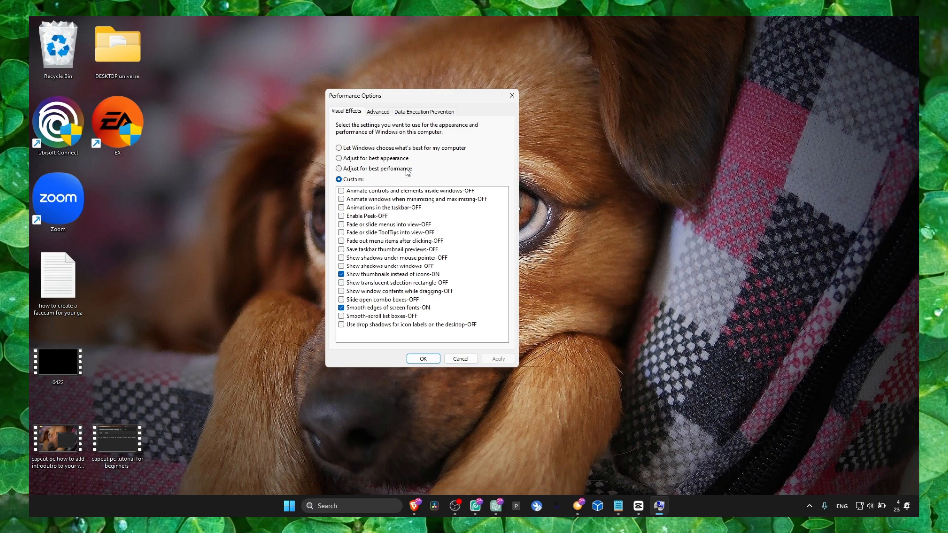
{"action": "left_click", "coordinate": [378, 111]}
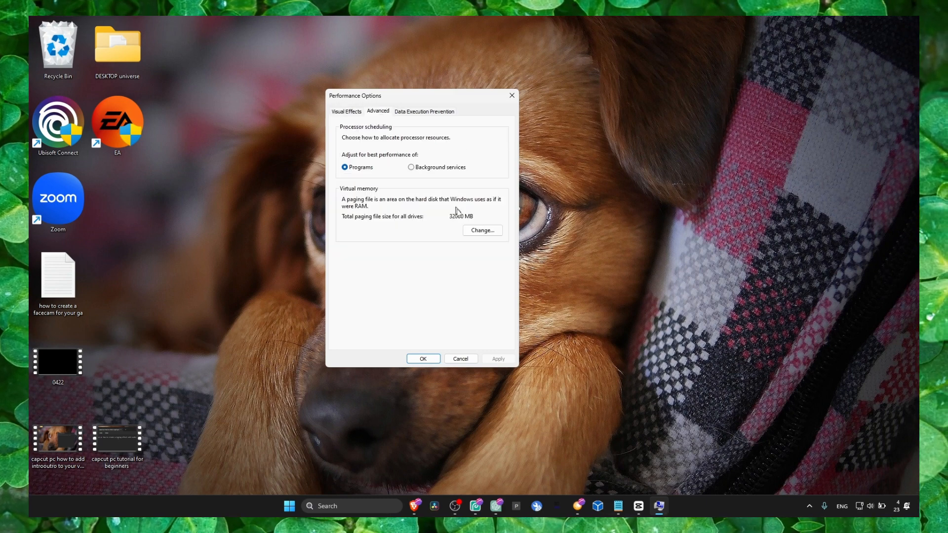
- Open the paging file size settings and compute 1024 × 16 = 16,384 in Calculator
{"action": "left_click", "coordinate": [482, 230]}
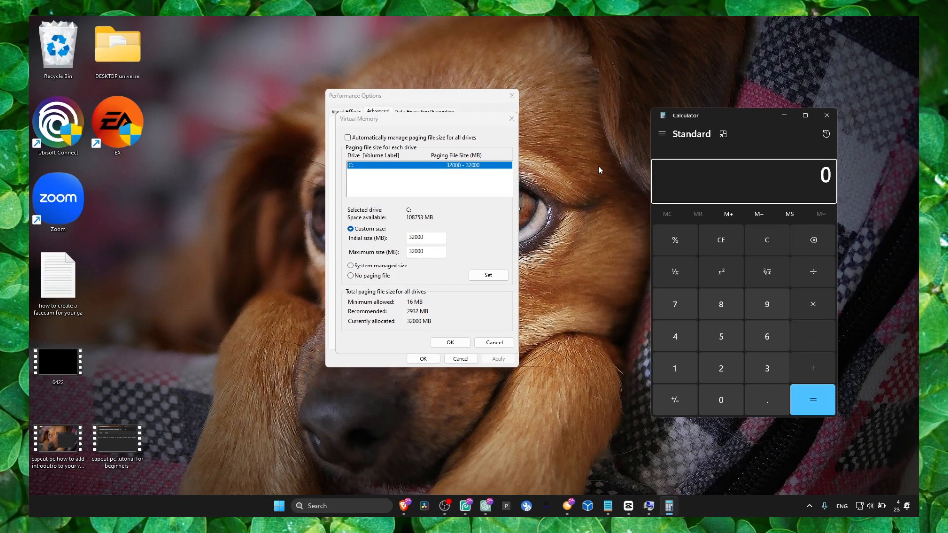
{"action": "left_click", "coordinate": [675, 368]}
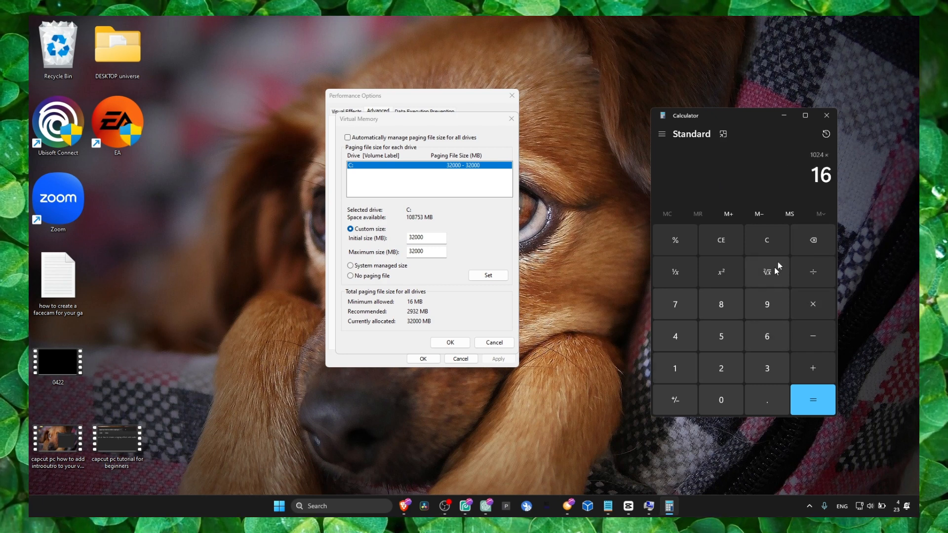
{"action": "mouse_move", "coordinate": [706, 323]}
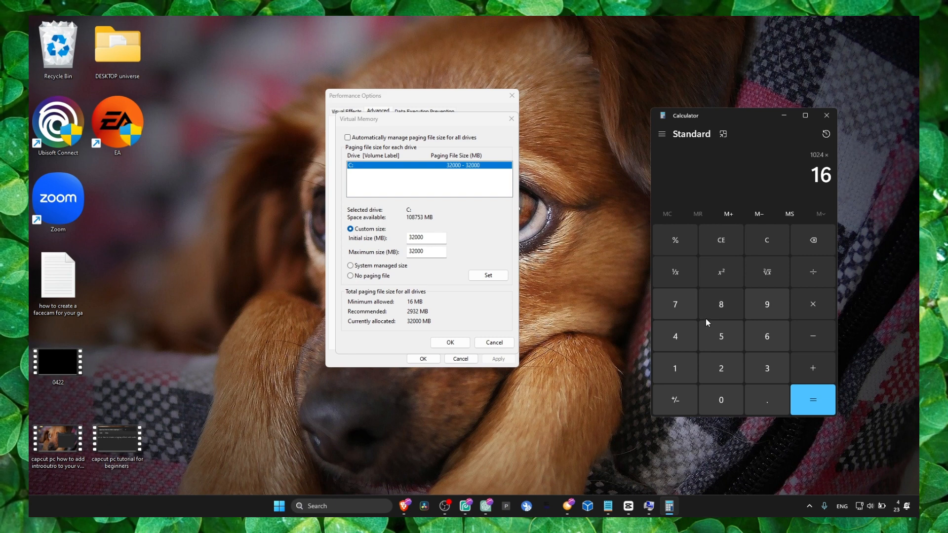
{"action": "left_click", "coordinate": [812, 400]}
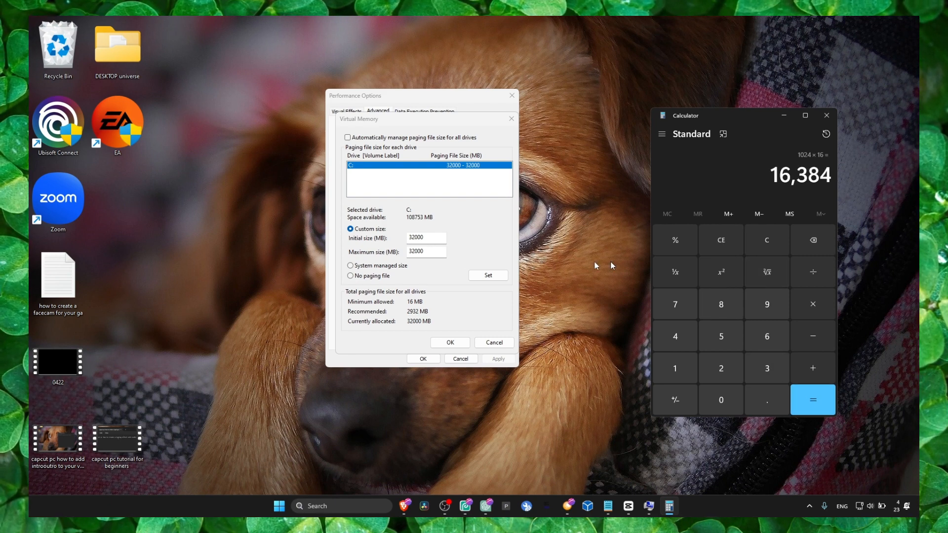
- Set a custom 32000 MB paging file size, confirm it, and close Performance Options
{"action": "left_click", "coordinate": [425, 237]}
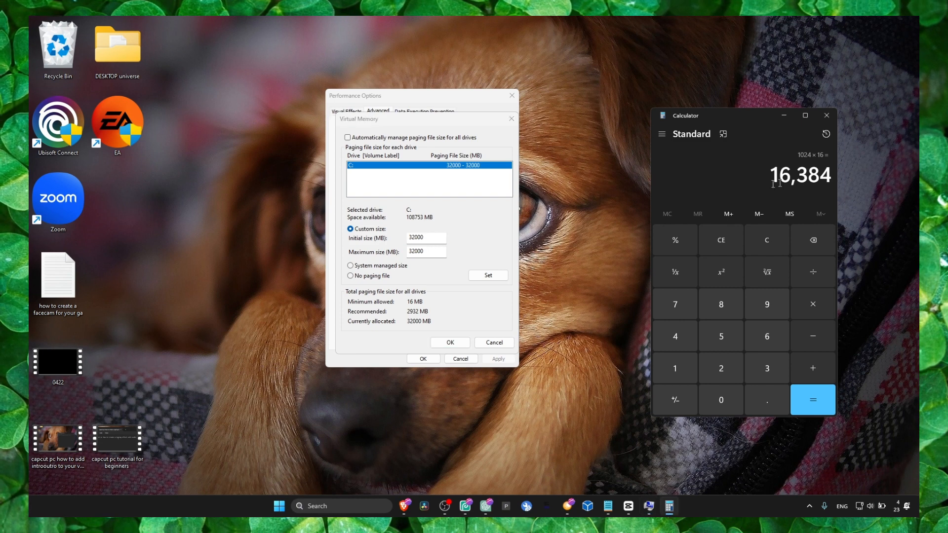
{"action": "mouse_move", "coordinate": [854, 180]}
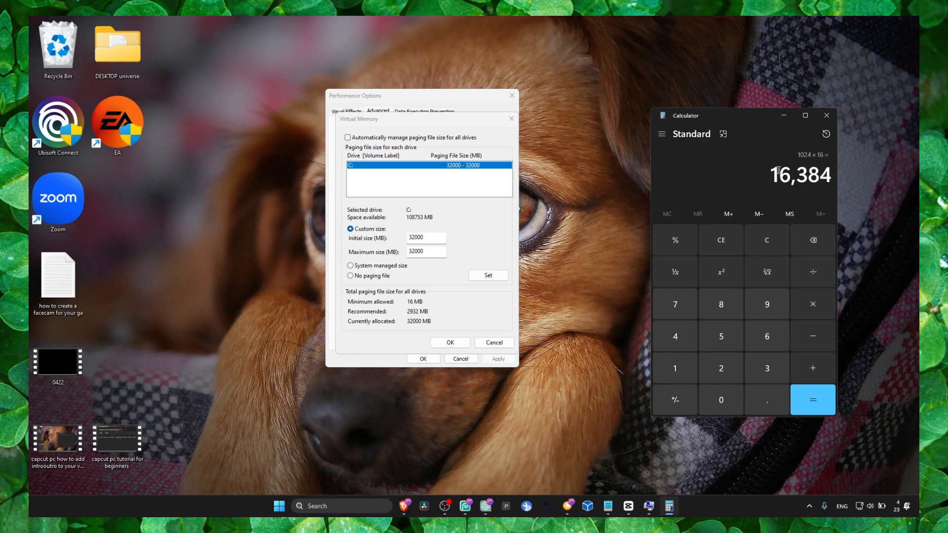
{"action": "mouse_move", "coordinate": [468, 223]}
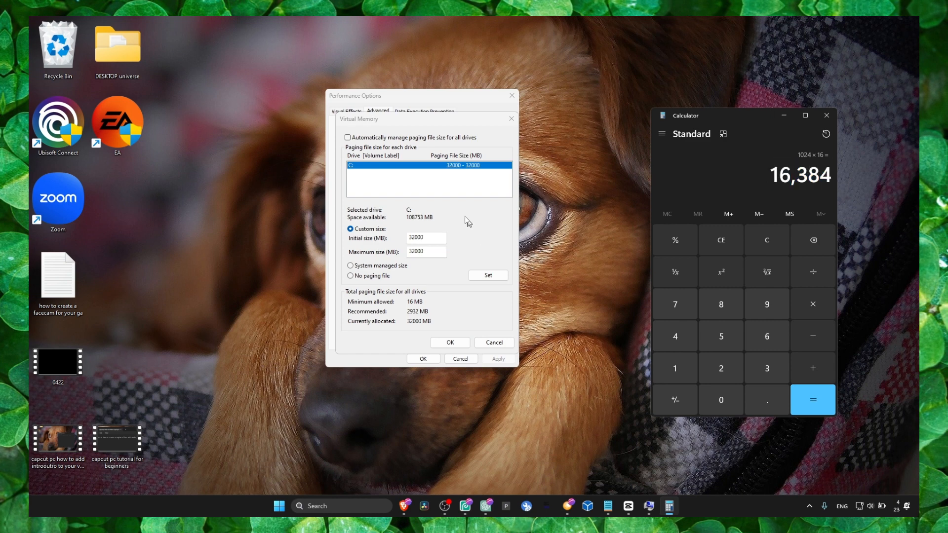
{"action": "triple_click", "coordinate": [426, 237]}
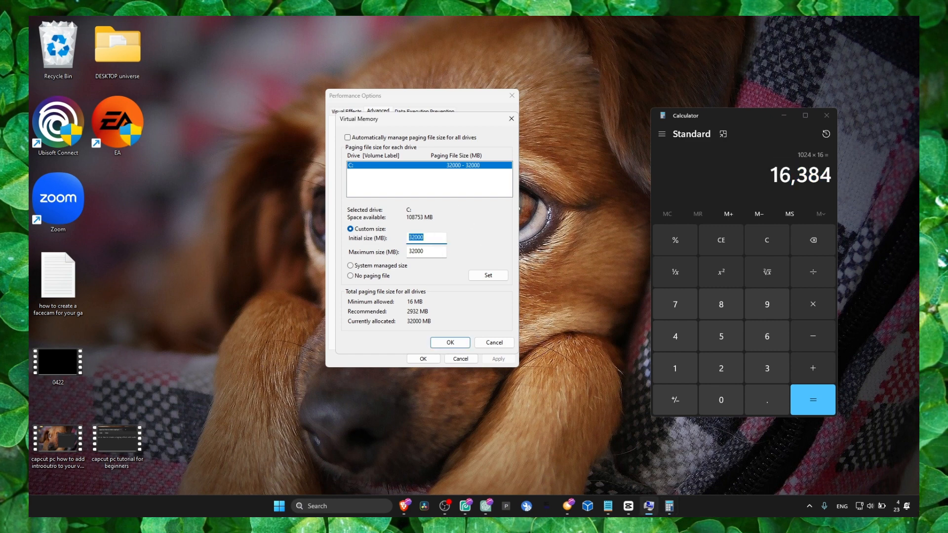
{"action": "left_click", "coordinate": [450, 342]}
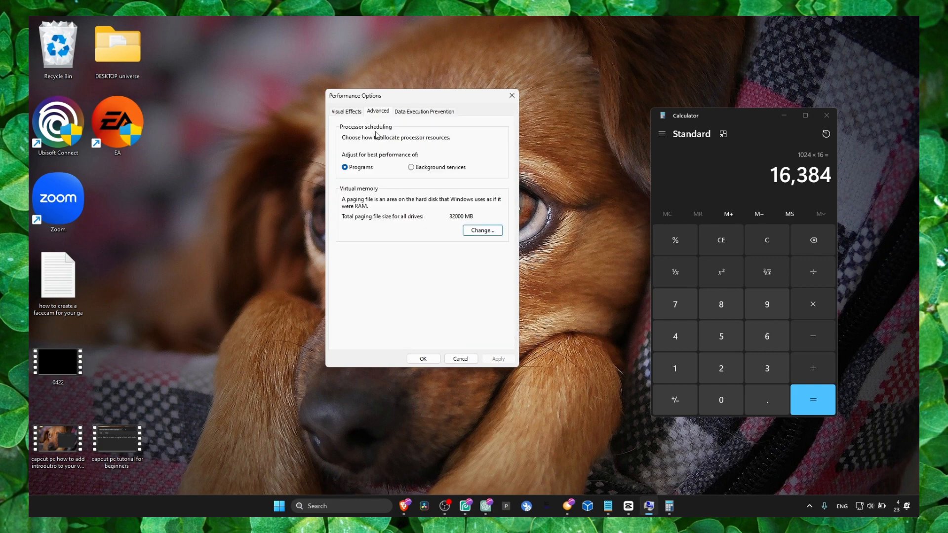
{"action": "left_click", "coordinate": [345, 111]}
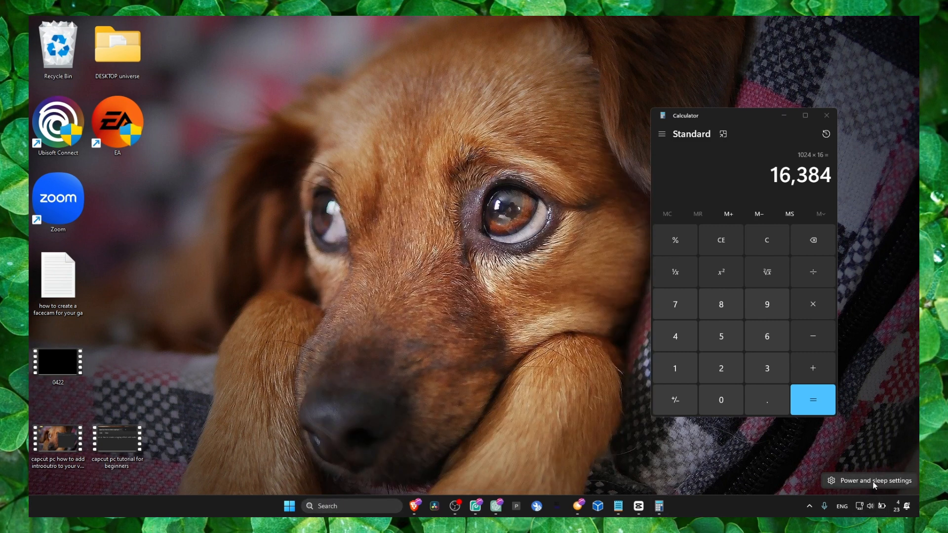
- From the tray's power settings, switch the Power & battery power mode to Best performance
{"action": "left_click", "coordinate": [874, 481]}
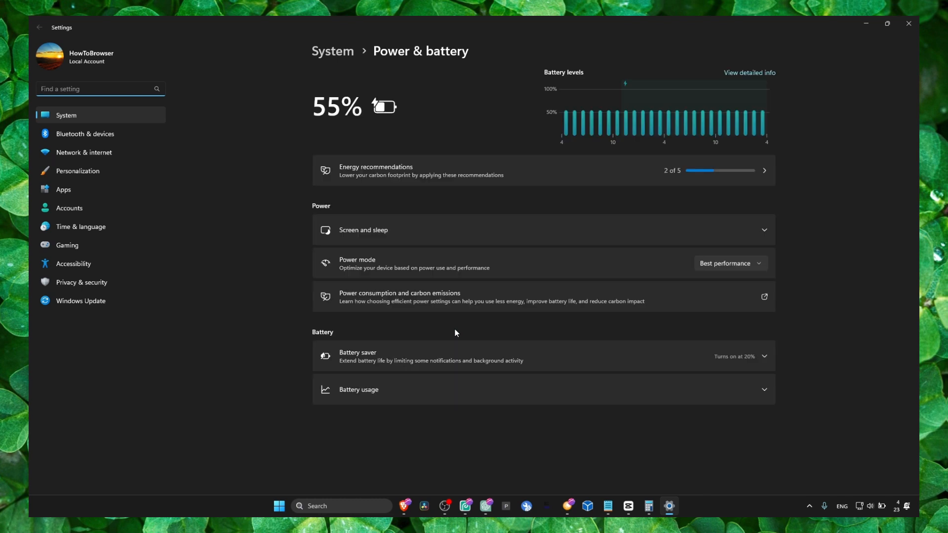
{"action": "scroll", "scroll_direction": "down", "scroll_amount": 3}
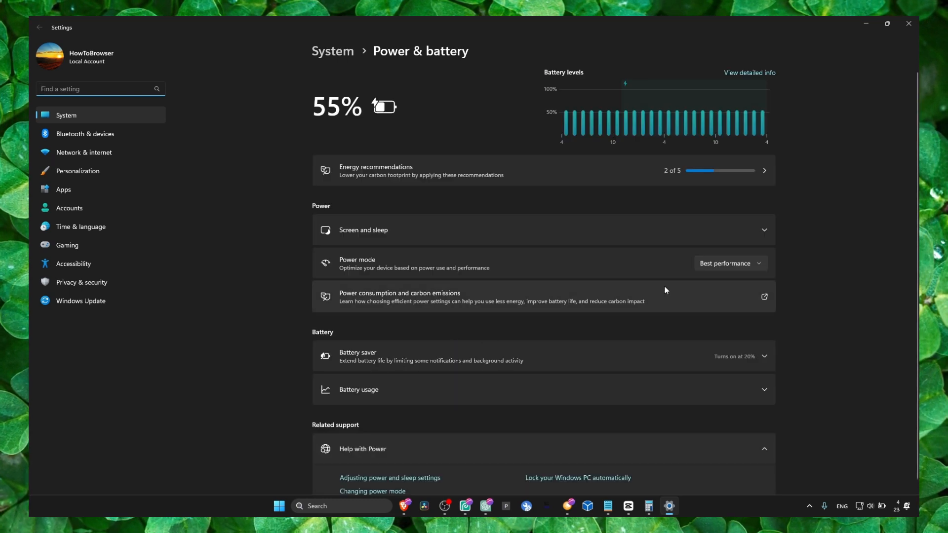
{"action": "left_click", "coordinate": [729, 263]}
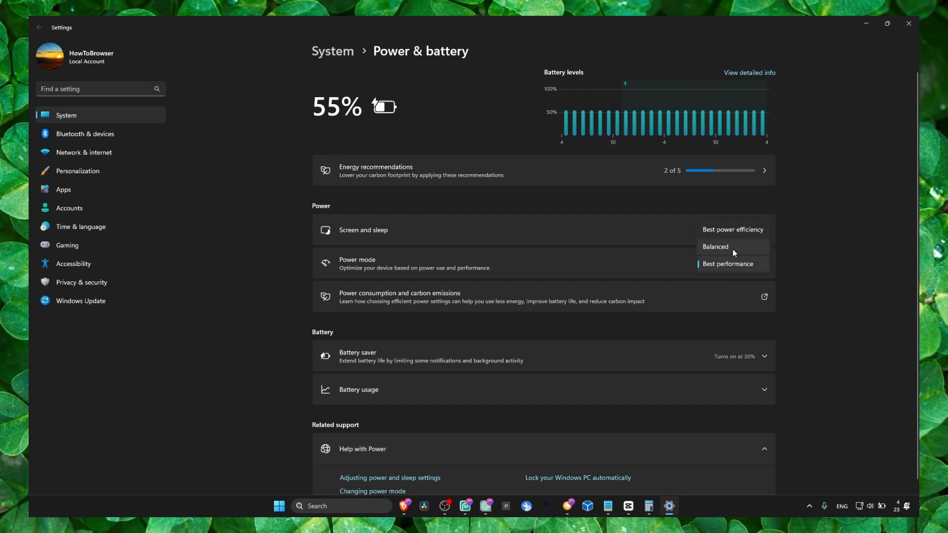
{"action": "left_click", "coordinate": [727, 263]}
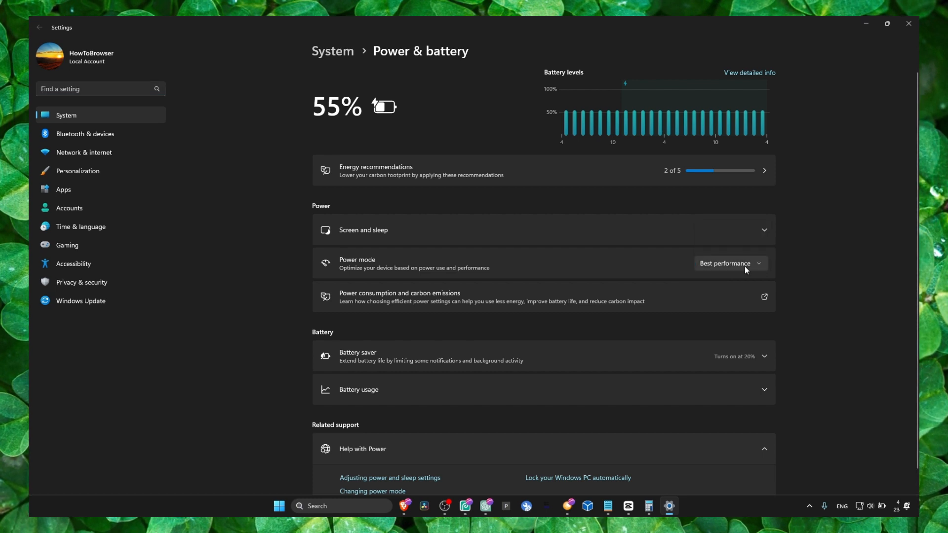
{"action": "mouse_move", "coordinate": [803, 129]}
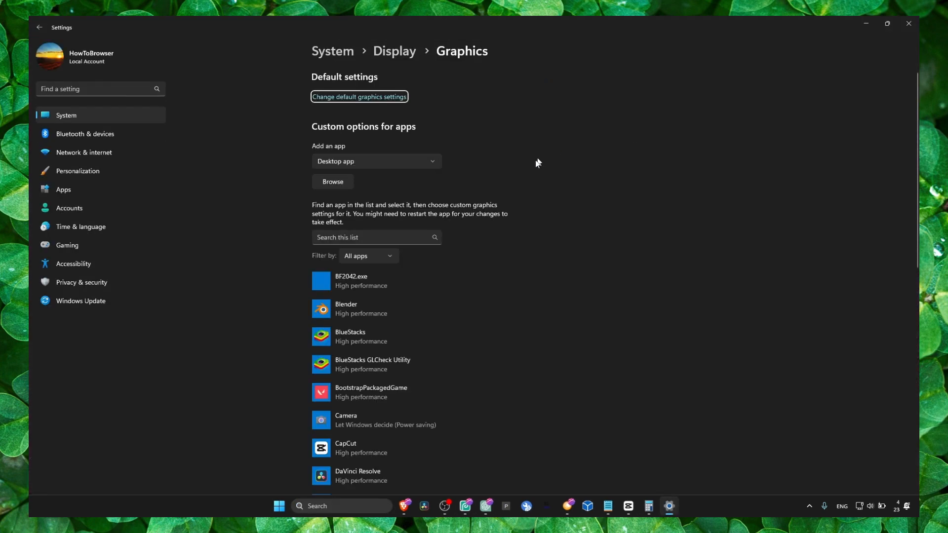
- Open CapCut's graphics preference in the Graphics app list and set High performance
{"action": "left_click", "coordinate": [358, 97]}
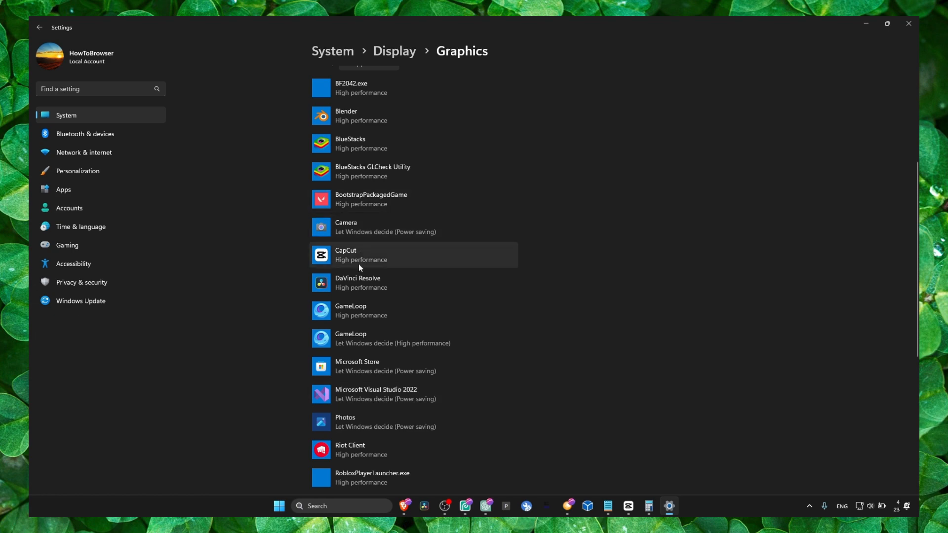
{"action": "left_click", "coordinate": [412, 255]}
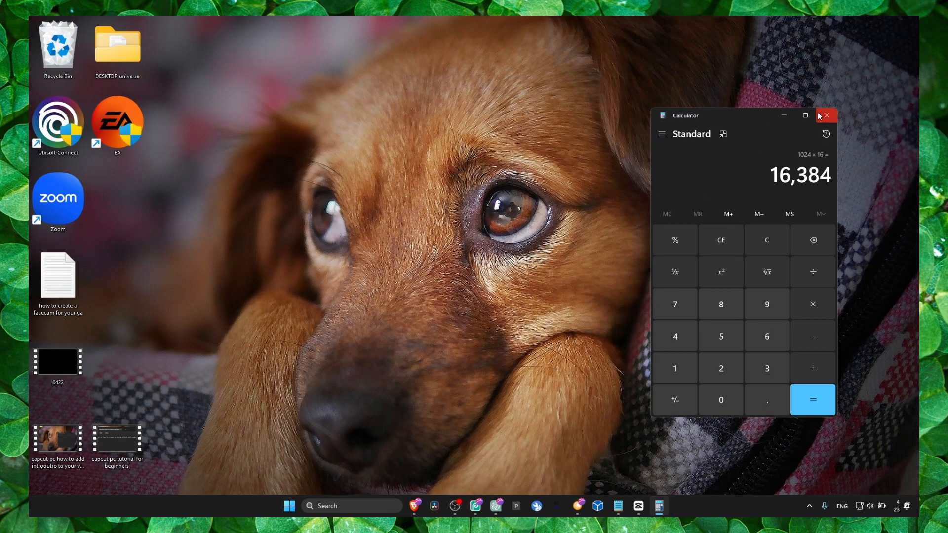
- Close Calculator, then go to CapCut.exe in Task Manager details and change its priority
{"action": "left_click", "coordinate": [826, 116]}
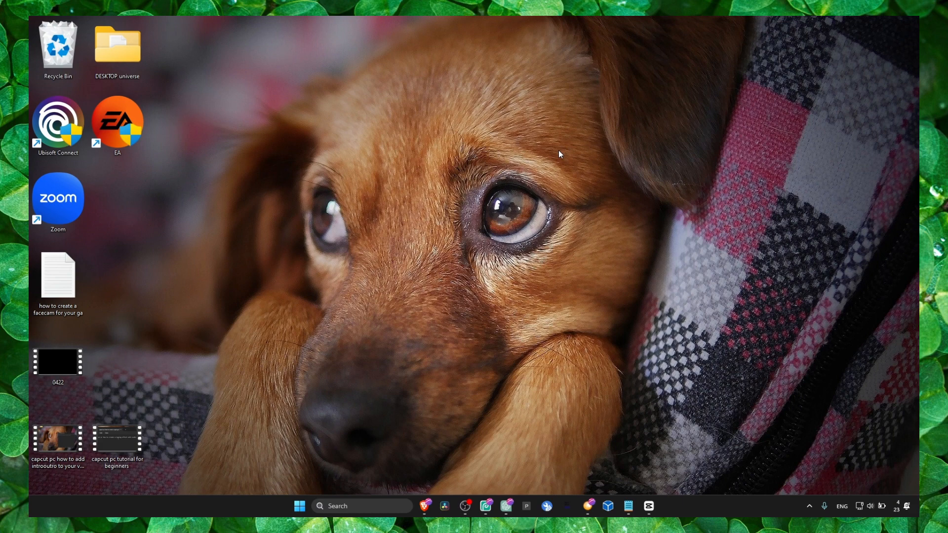
{"action": "mouse_move", "coordinate": [701, 503]}
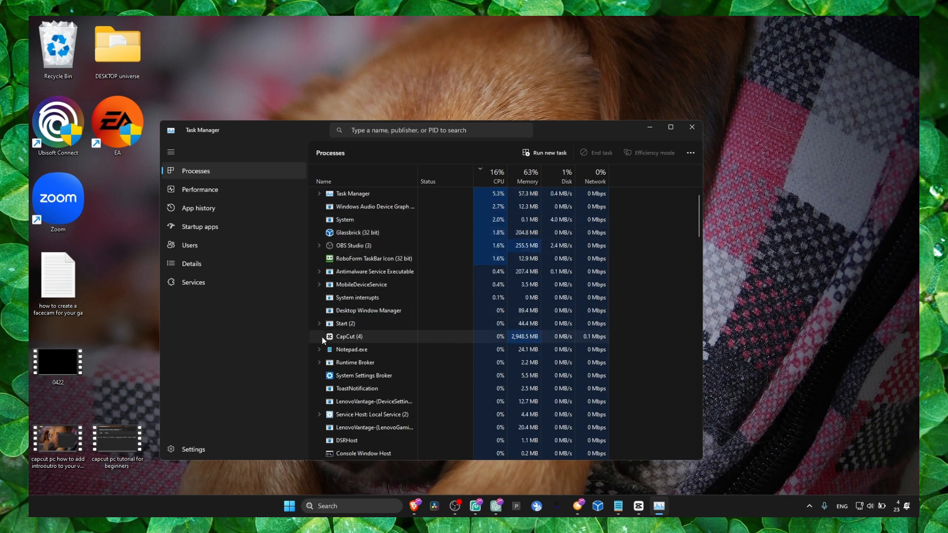
{"action": "right_click", "coordinate": [356, 348]}
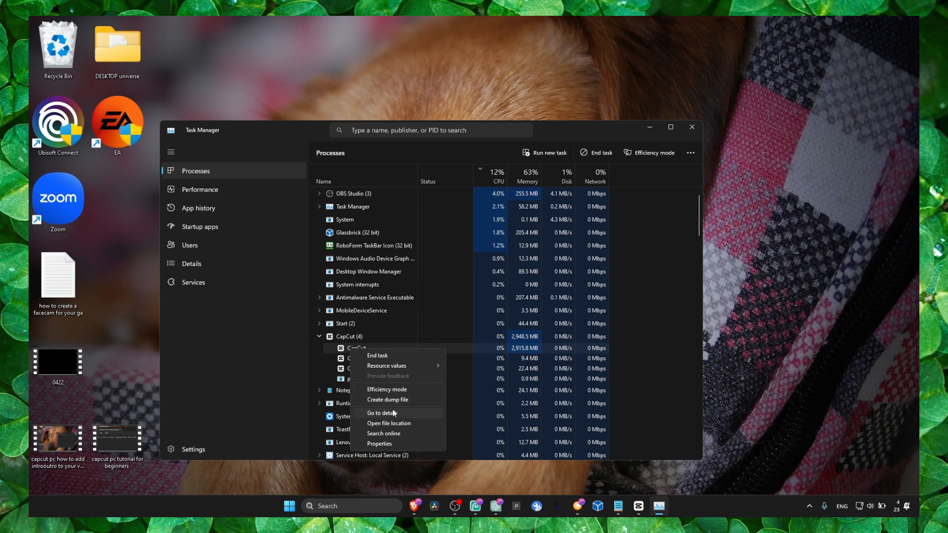
{"action": "left_click", "coordinate": [381, 415]}
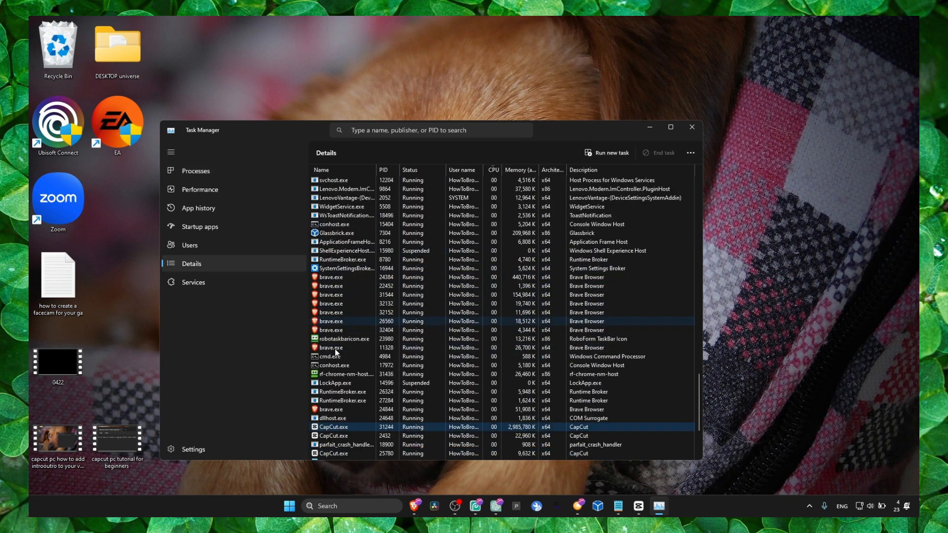
{"action": "right_click", "coordinate": [332, 427]}
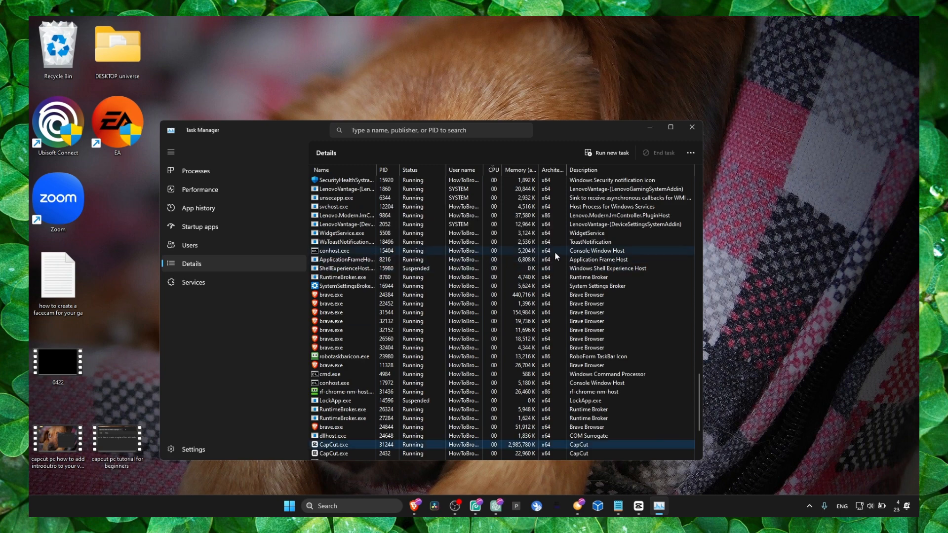
{"action": "left_click", "coordinate": [691, 127]}
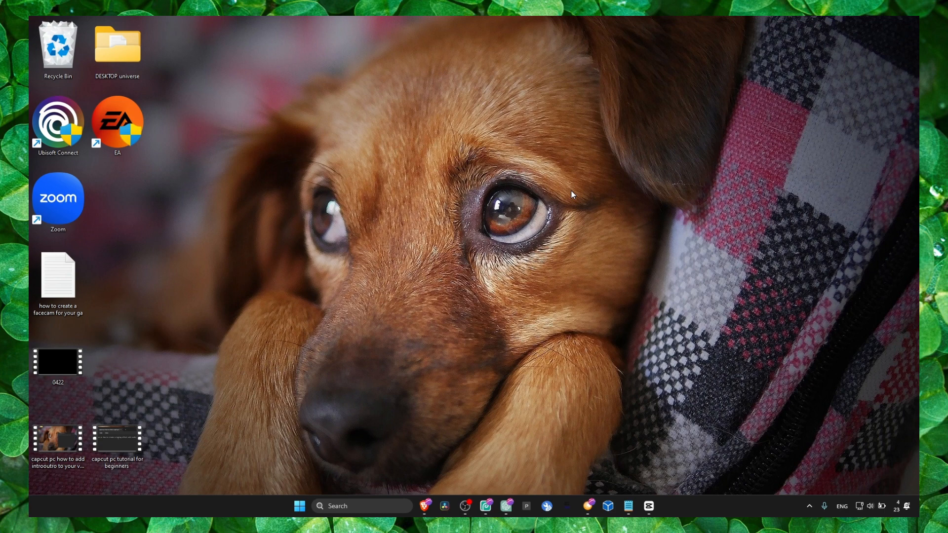
{"action": "mouse_move", "coordinate": [465, 506]}
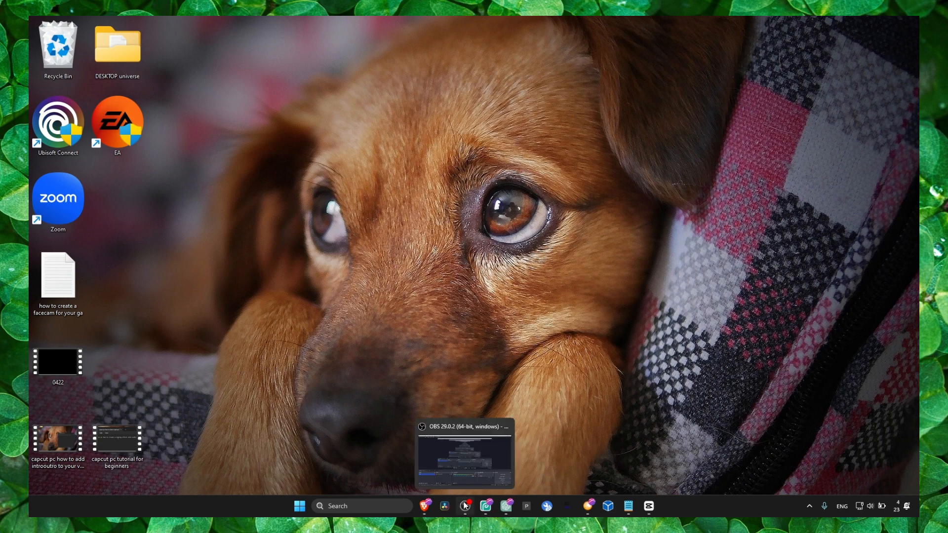
- Restore the OBS Studio window from its taskbar thumbnail
{"action": "left_click", "coordinate": [464, 456]}
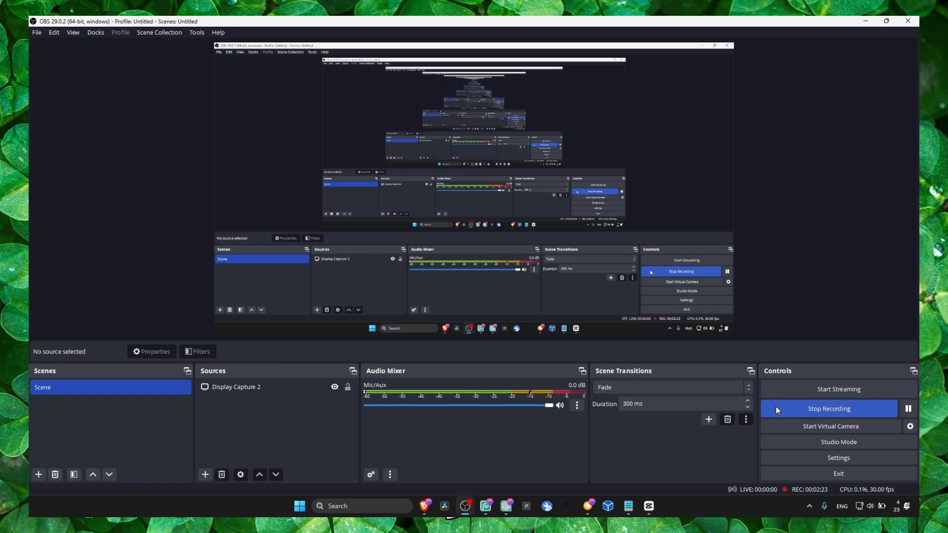